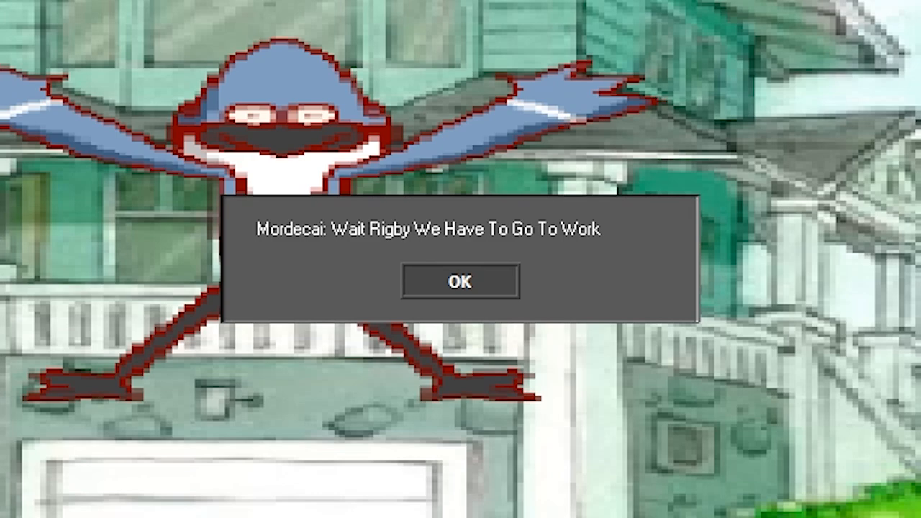
- Dismiss Mordecai's line telling Rigby they have to go to work
{"action": "left_click", "coordinate": [459, 281]}
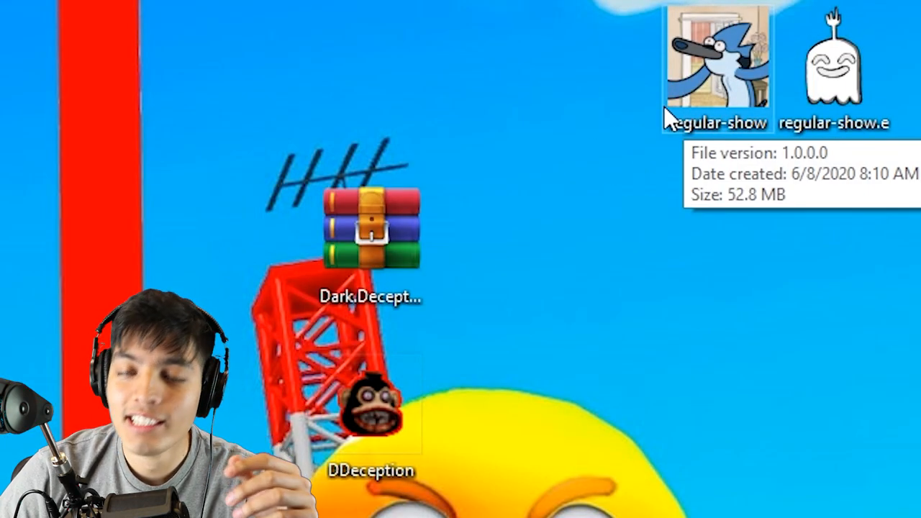
{"action": "mouse_move", "coordinate": [834, 72]}
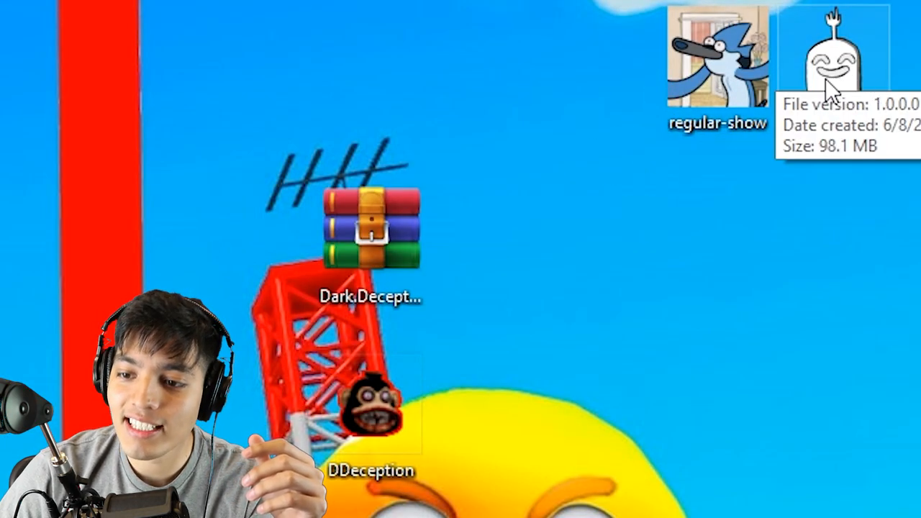
{"action": "mouse_move", "coordinate": [712, 61]}
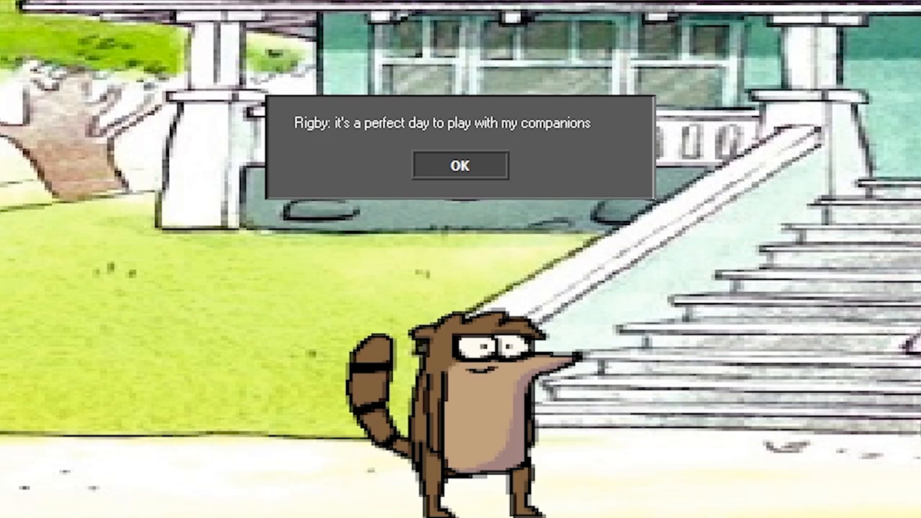
- Advance Rigby's perfect-day line, his greeting to Mordecai, and Mordecai's insult in reply
{"action": "left_click", "coordinate": [460, 166]}
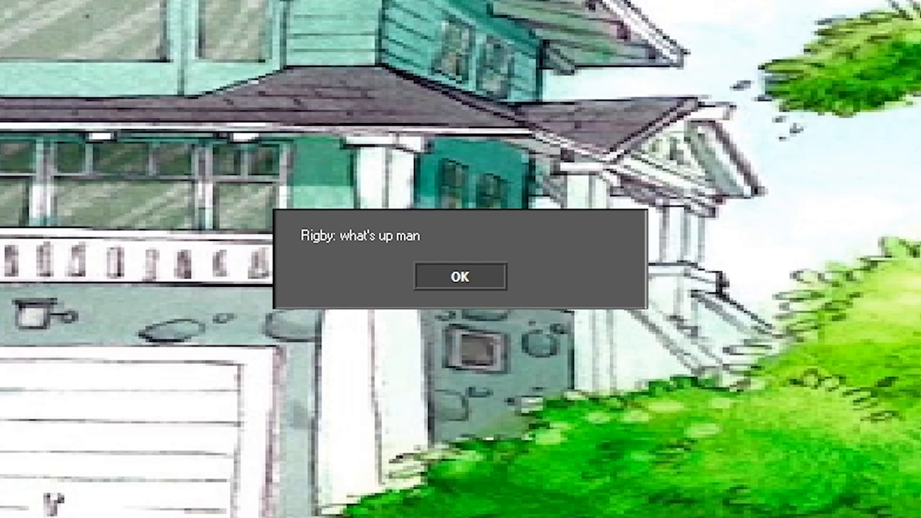
{"action": "left_click", "coordinate": [459, 276]}
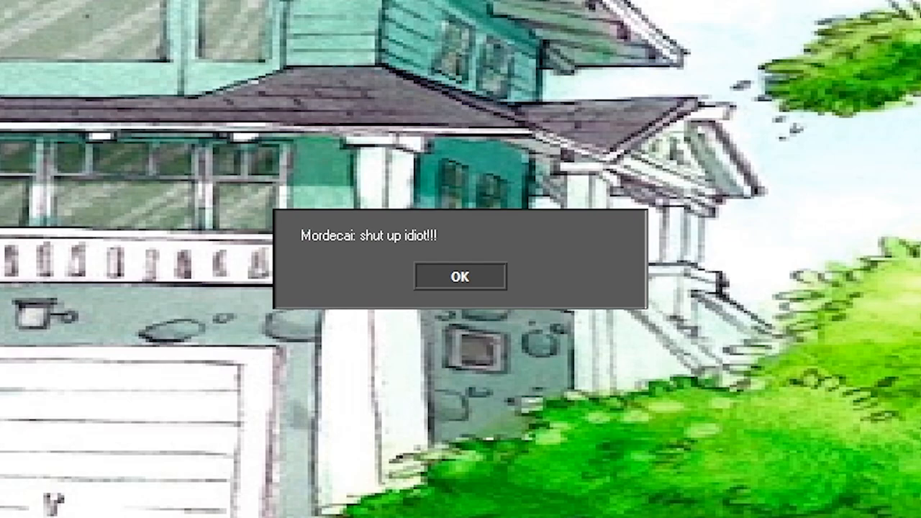
{"action": "left_click", "coordinate": [458, 276]}
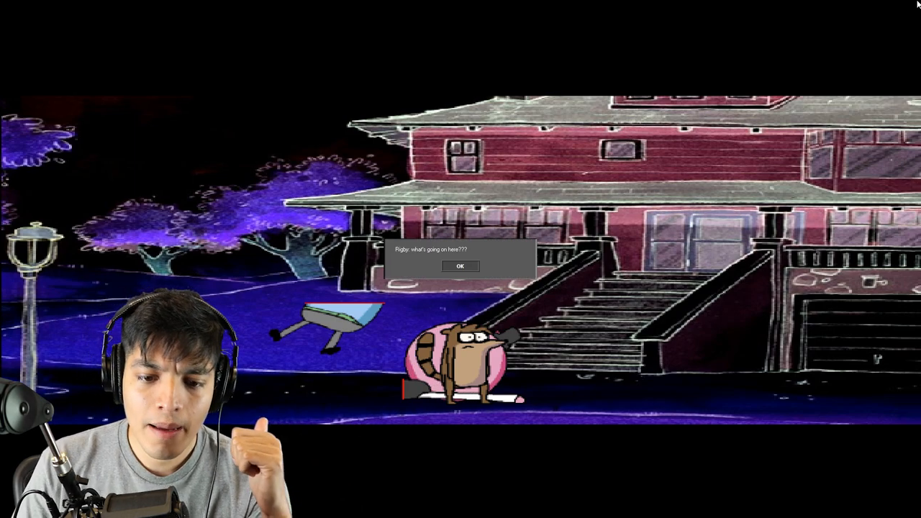
- Advance Rigby's questions about what's happening and Pops and Muscle Man, the warning to leave, and Mordemon's garbled message
{"action": "left_click", "coordinate": [460, 266]}
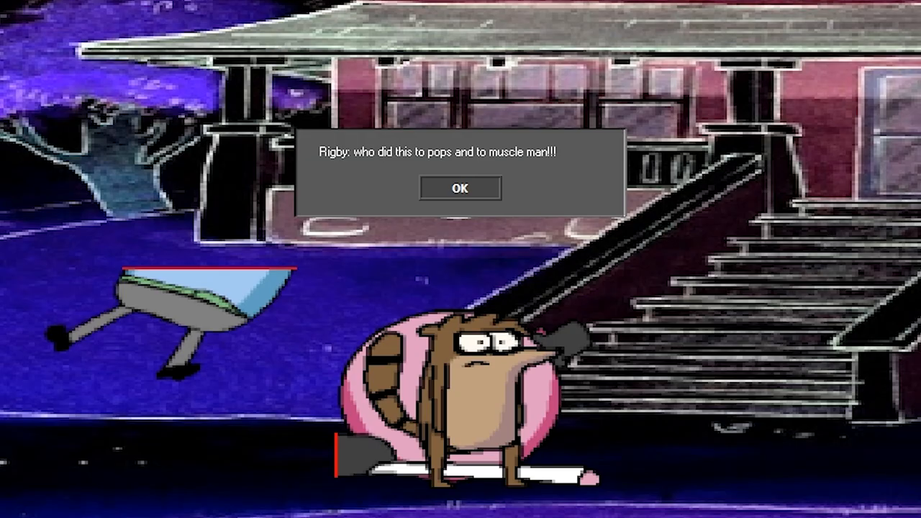
{"action": "left_click", "coordinate": [461, 187]}
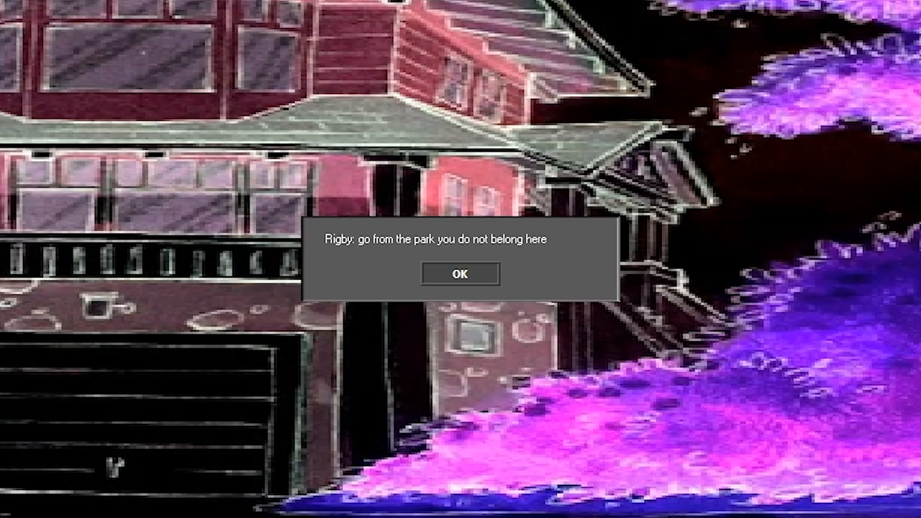
{"action": "left_click", "coordinate": [461, 273]}
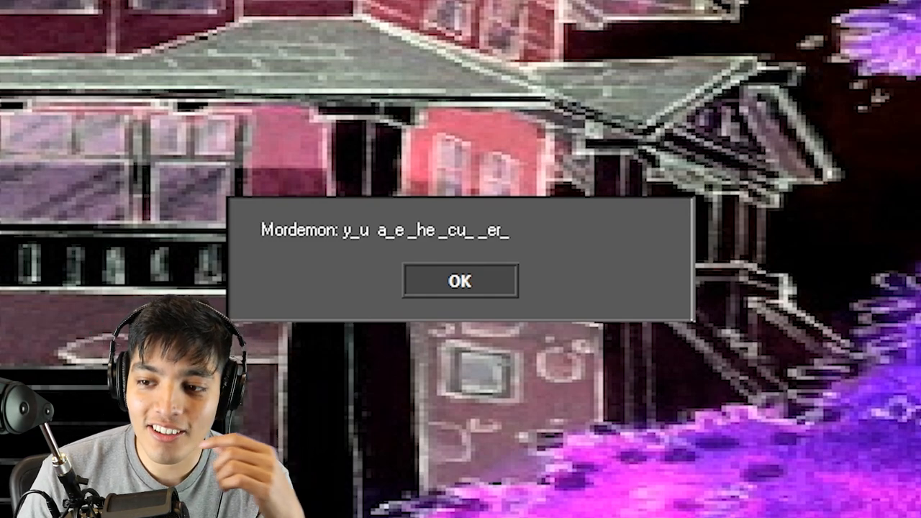
{"action": "left_click", "coordinate": [460, 280]}
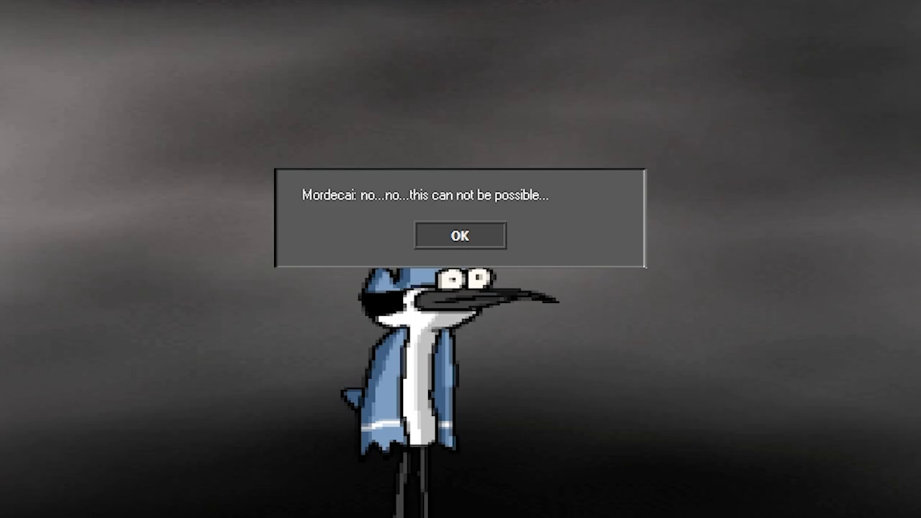
- Advance Mordecai's disbelief, his farewell to his friend, and his question of who did this
{"action": "left_click", "coordinate": [460, 236]}
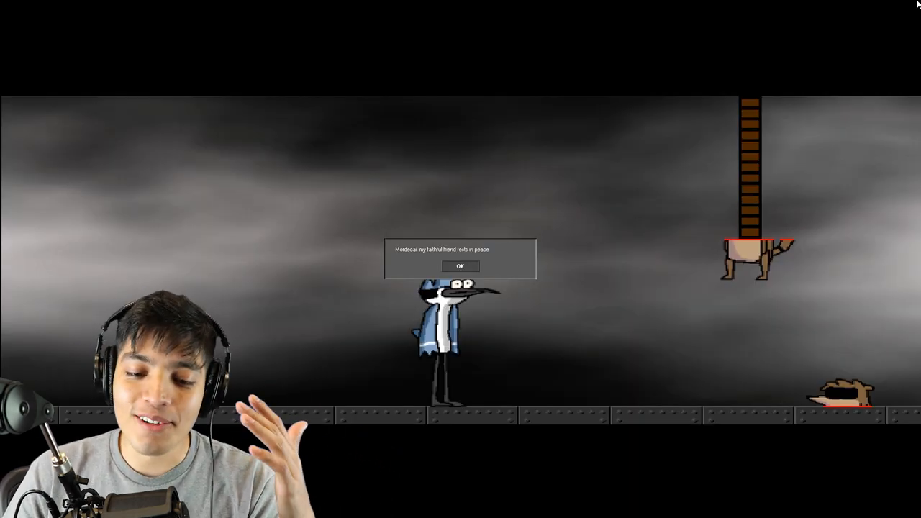
{"action": "left_click", "coordinate": [460, 264]}
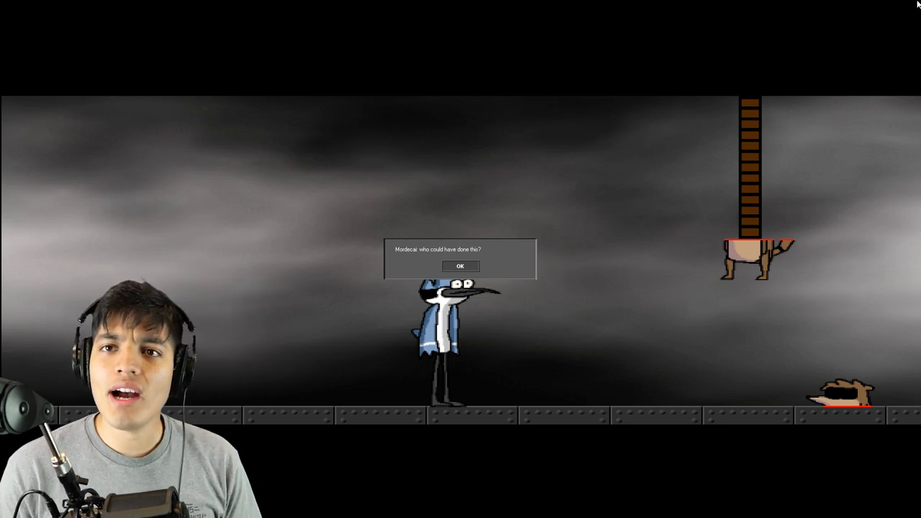
{"action": "left_click", "coordinate": [460, 266]}
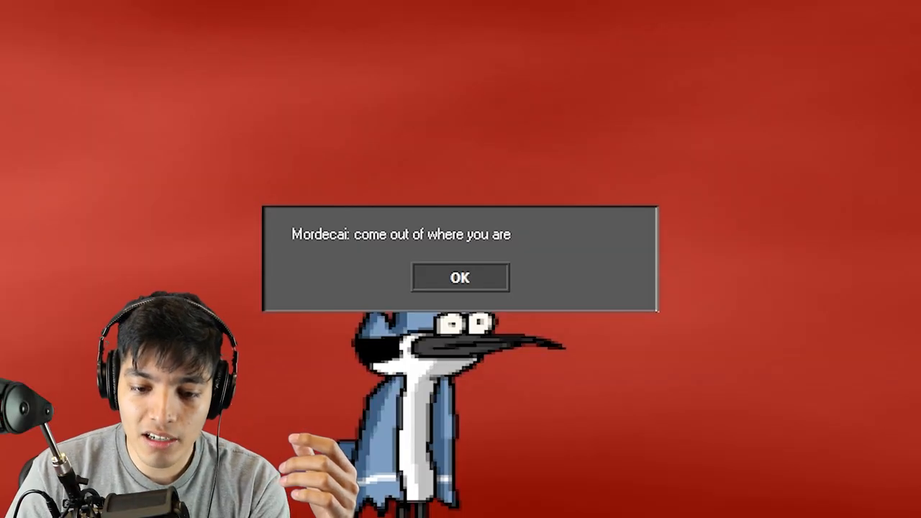
- Dismiss Mordecai's red-screen demand that someone come out of hiding
{"action": "left_click", "coordinate": [459, 278]}
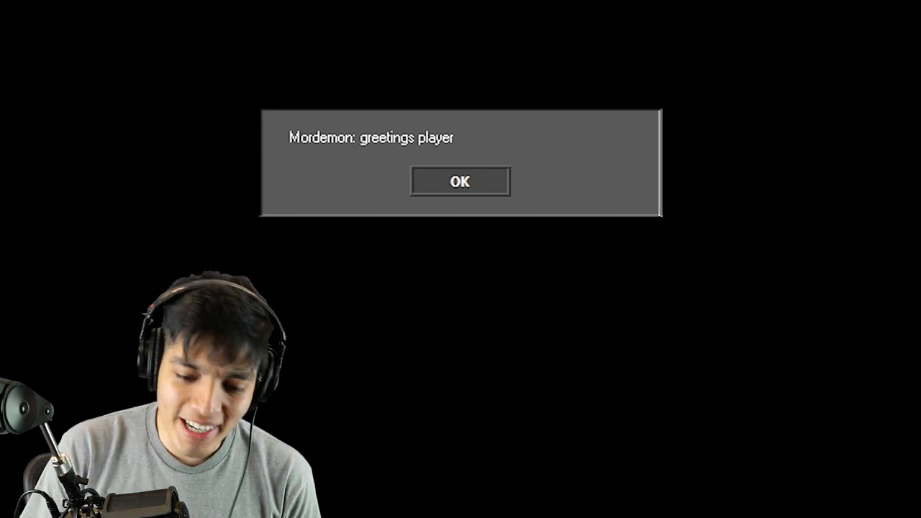
- Advance Mordemon's greeting, the player asking what he wants, and his claims that all characters are dead and the player should join them
{"action": "left_click", "coordinate": [460, 181]}
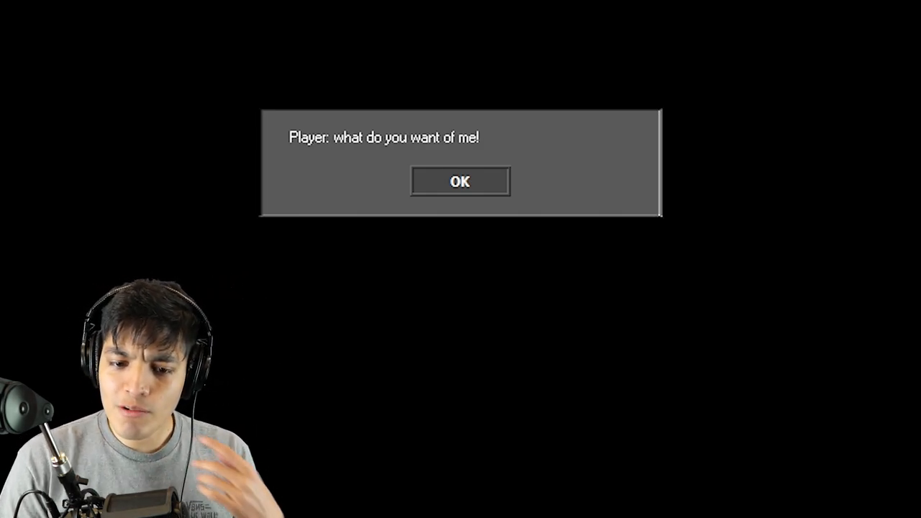
{"action": "left_click", "coordinate": [461, 181]}
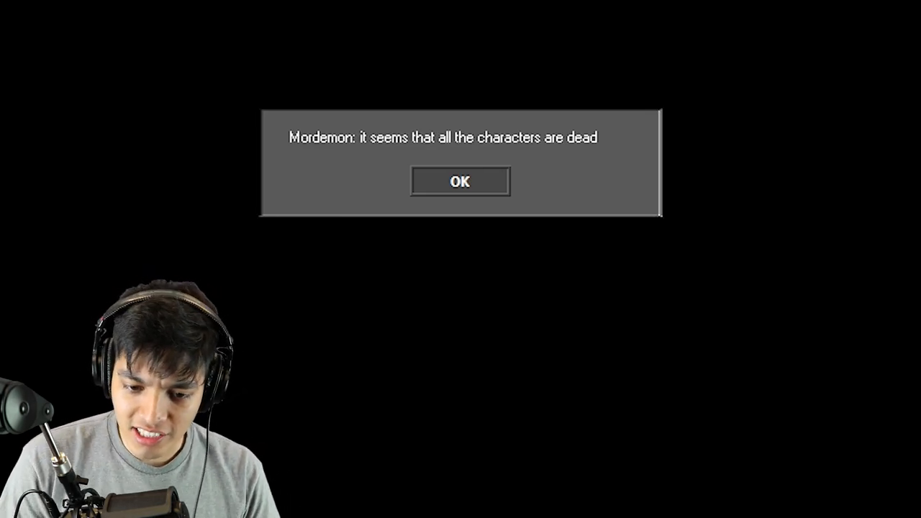
{"action": "left_click", "coordinate": [460, 181]}
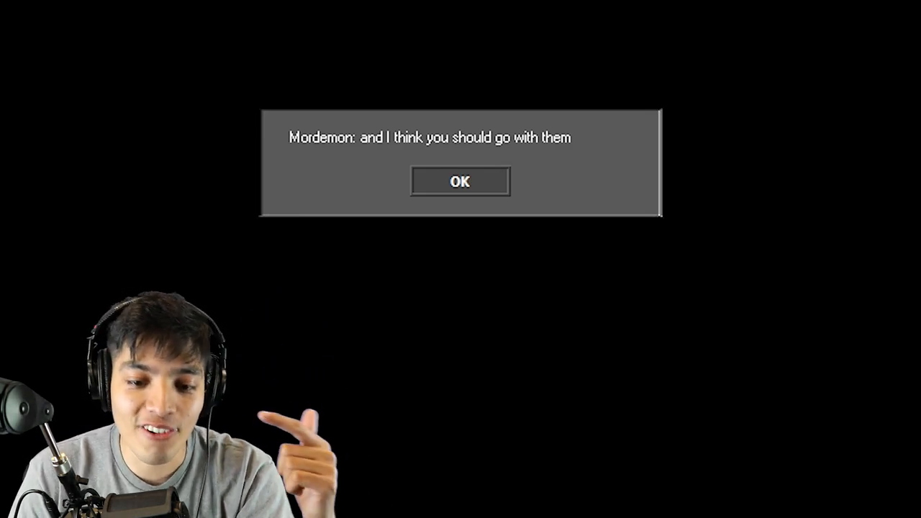
{"action": "left_click", "coordinate": [460, 181]}
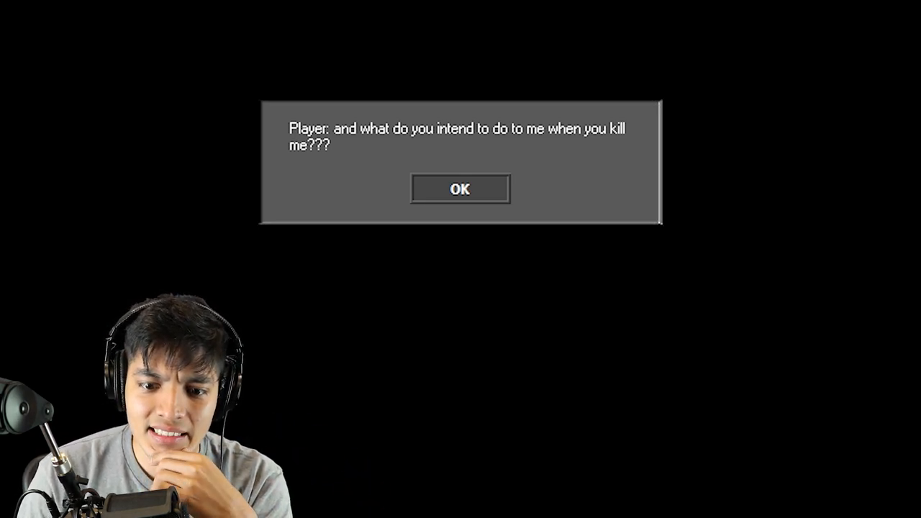
- Advance the player's question about being killed, Mordemon's apology, his wish to tell something, and the player's plea not to do it
{"action": "left_click", "coordinate": [460, 188]}
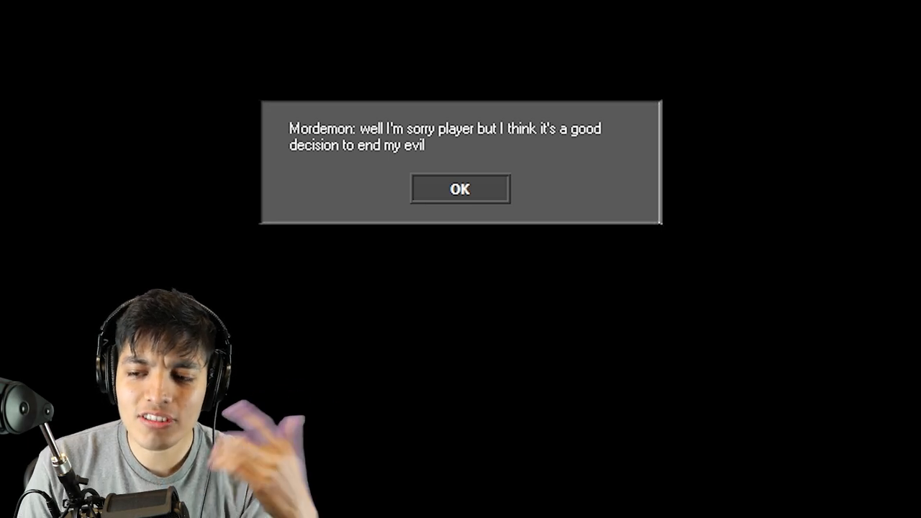
{"action": "left_click", "coordinate": [460, 188]}
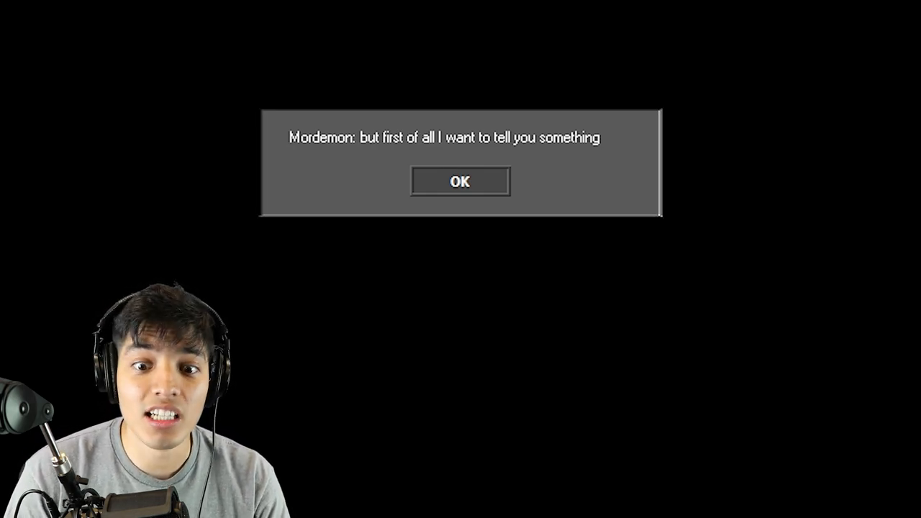
{"action": "left_click", "coordinate": [461, 181]}
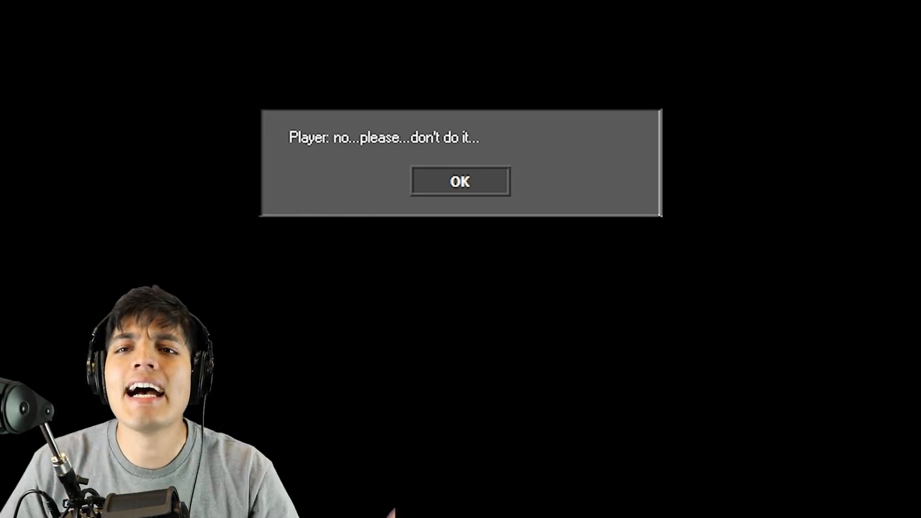
{"action": "left_click", "coordinate": [460, 181]}
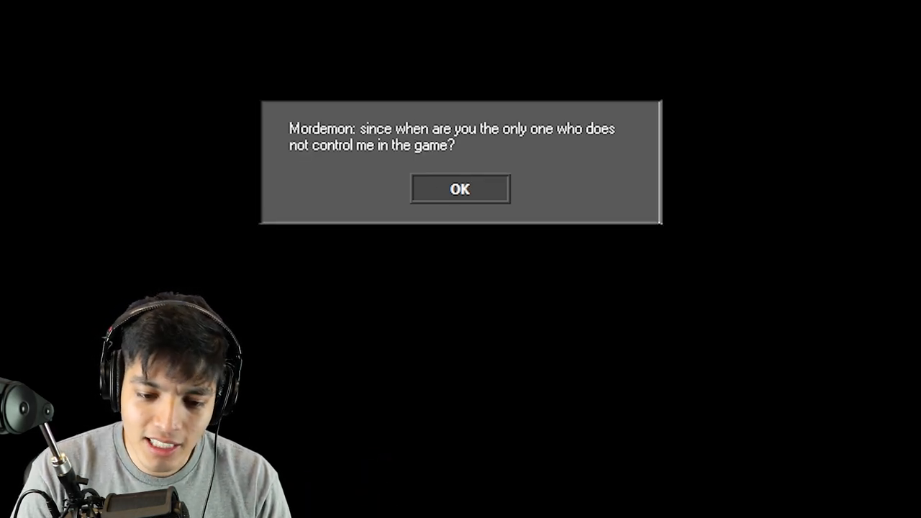